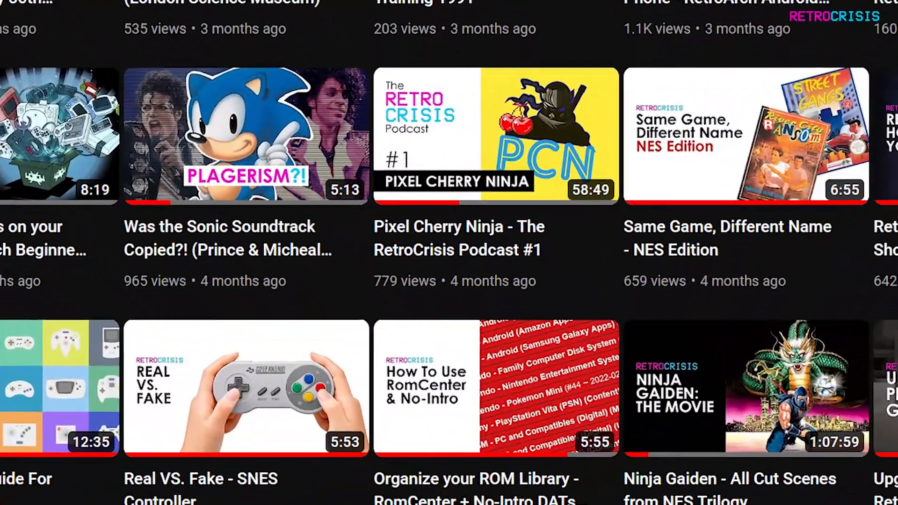
Step: Open the Nintendo Entertainment System P/C XML page in DAT-o-MATIC and choose headerless format
{"action": "scroll", "scroll_direction": "down", "scroll_amount": 3}
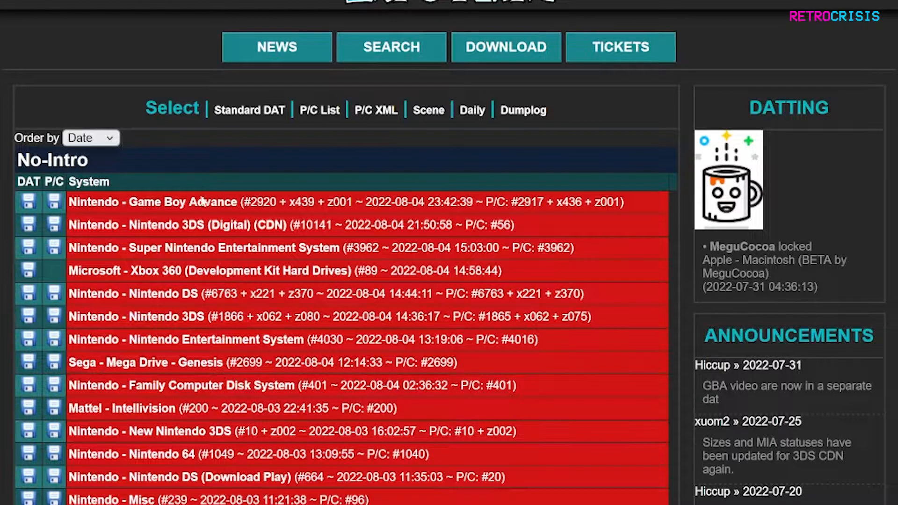
{"action": "mouse_move", "coordinate": [120, 337]}
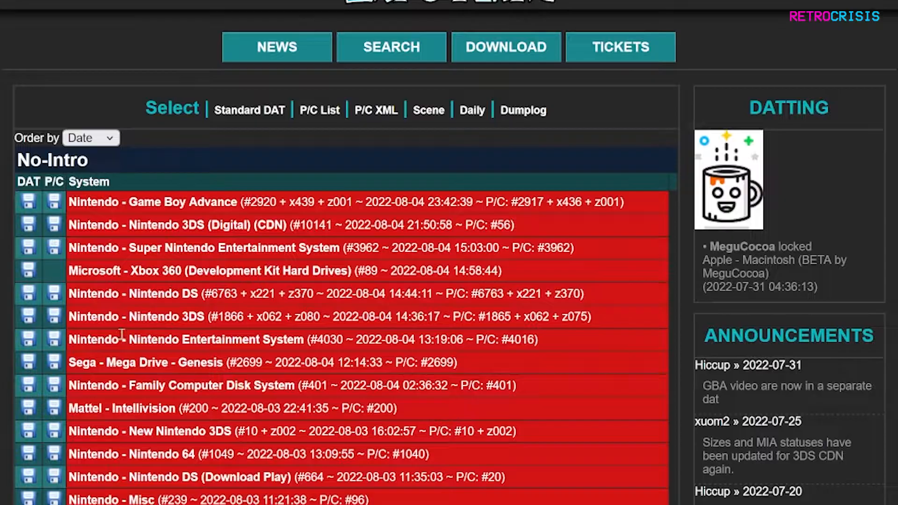
{"action": "mouse_move", "coordinate": [17, 356]}
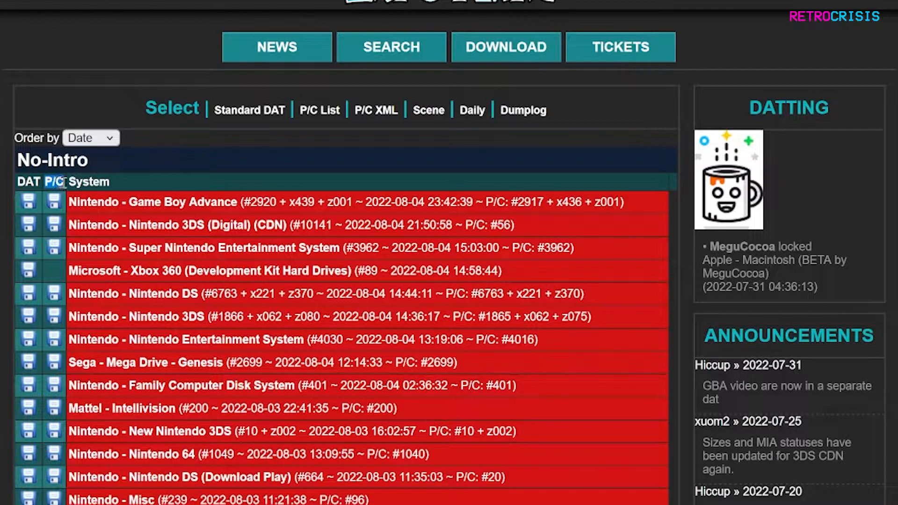
{"action": "left_click", "coordinate": [375, 110]}
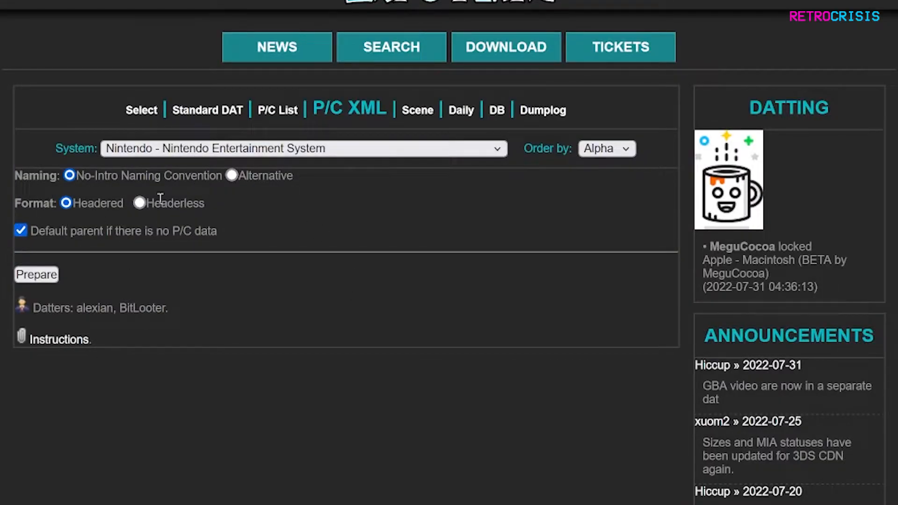
{"action": "left_click", "coordinate": [139, 203]}
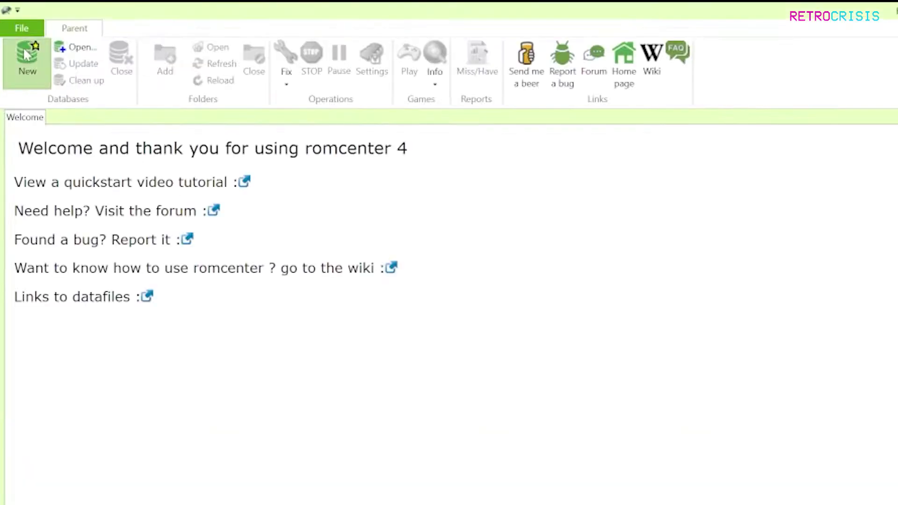
Step: Create a new database loading the NES Headerless Parent-Clone DAT from C:\ROMs\DATs
{"action": "left_click", "coordinate": [27, 57]}
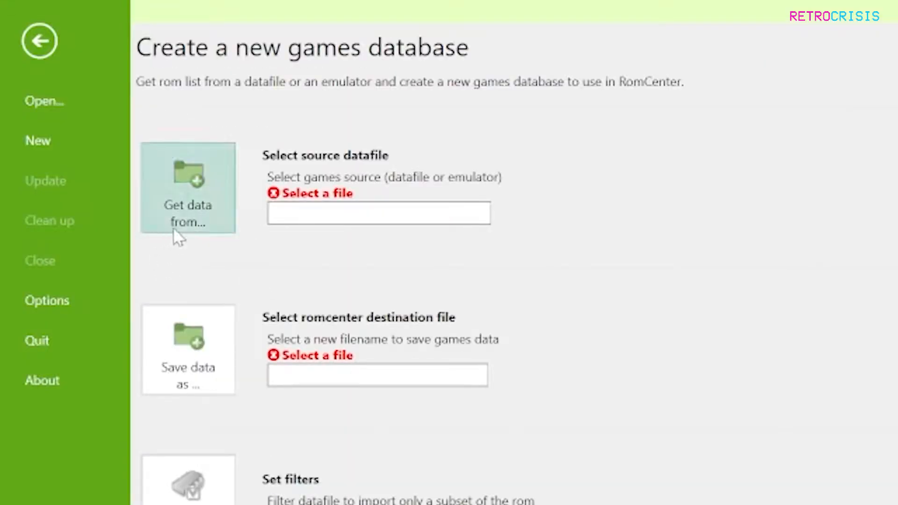
{"action": "mouse_move", "coordinate": [224, 233]}
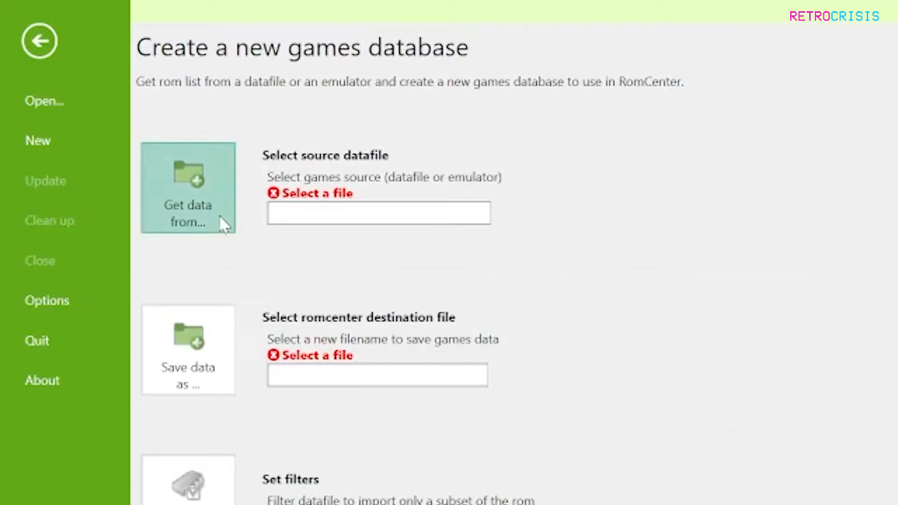
{"action": "left_click", "coordinate": [187, 189]}
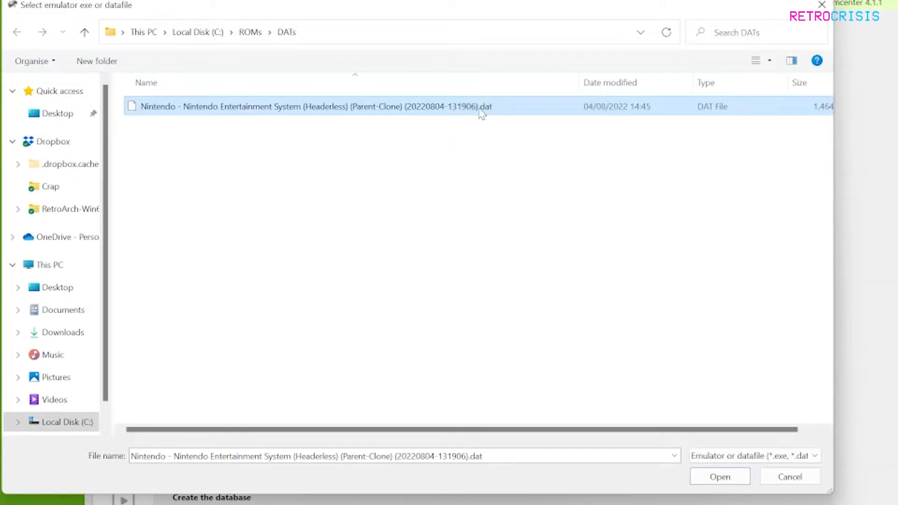
{"action": "left_click", "coordinate": [720, 477]}
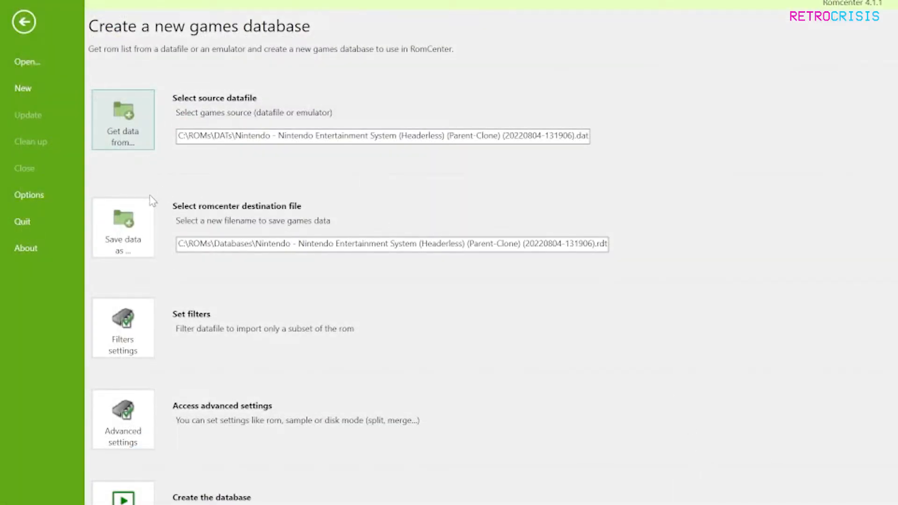
{"action": "mouse_move", "coordinate": [246, 247]}
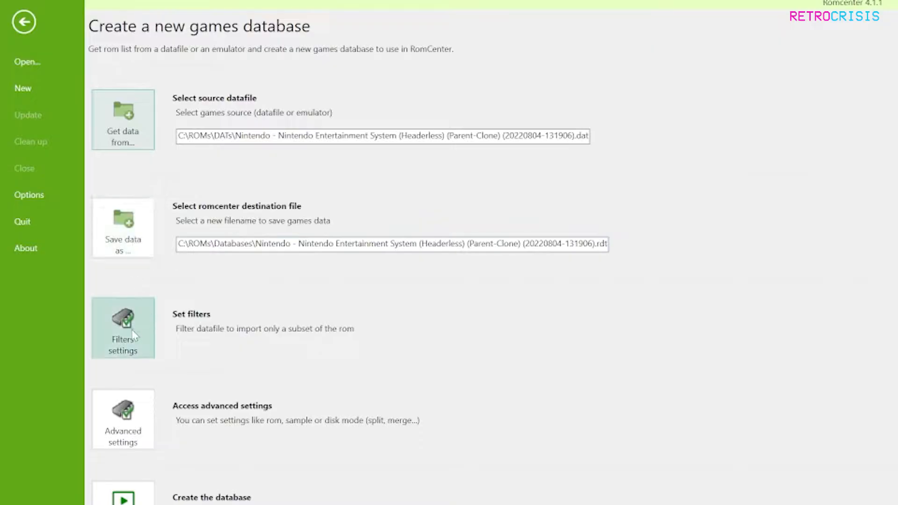
{"action": "mouse_move", "coordinate": [152, 322]}
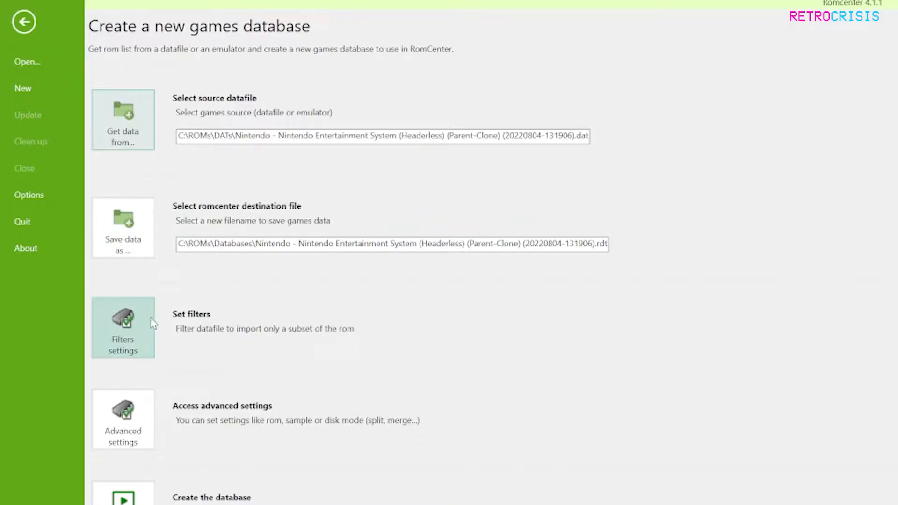
Step: Enable 1G1R region filtering with Us, World, Eu, Au and Ca selected
{"action": "left_click", "coordinate": [122, 328]}
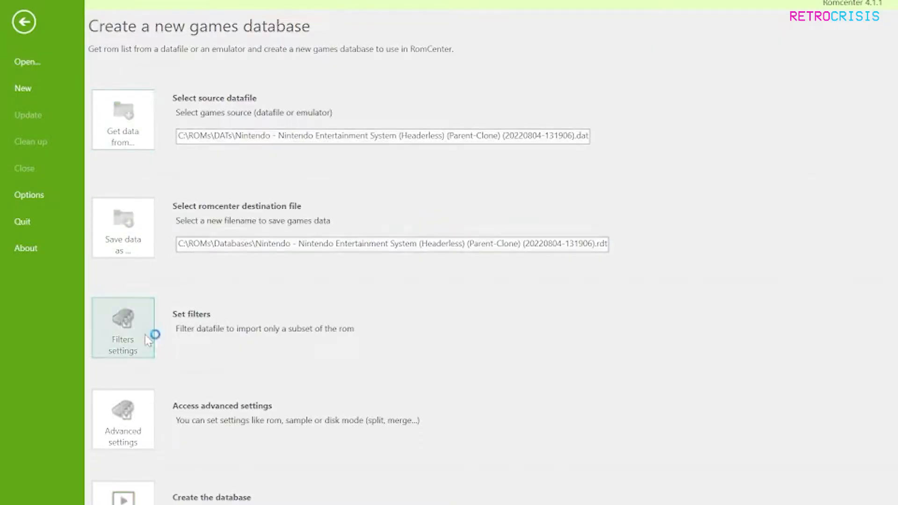
{"action": "left_click", "coordinate": [123, 327]}
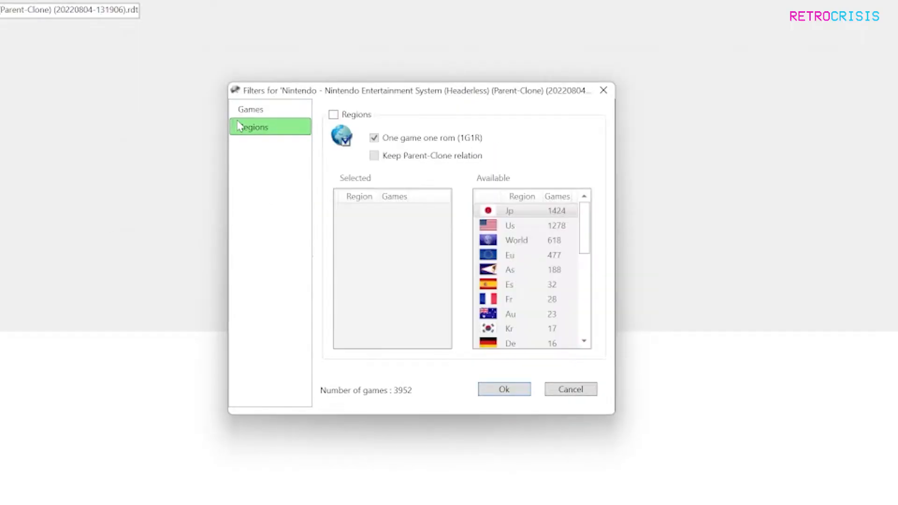
{"action": "left_click", "coordinate": [333, 115]}
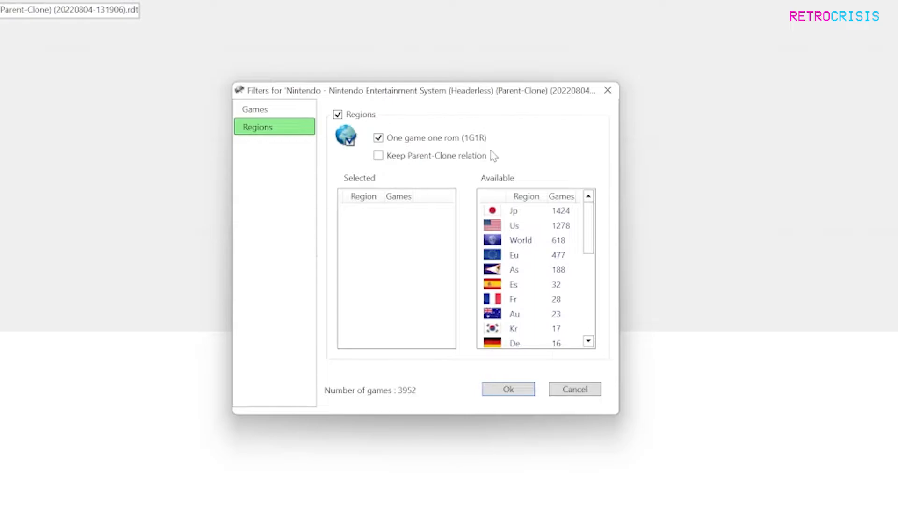
{"action": "scroll", "scroll_direction": "down", "scroll_amount": 3}
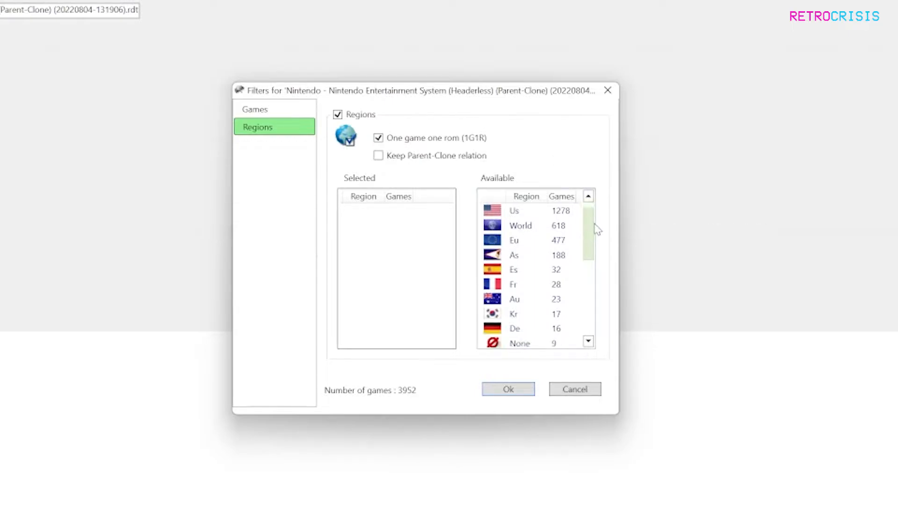
{"action": "scroll", "scroll_direction": "down", "scroll_amount": 3}
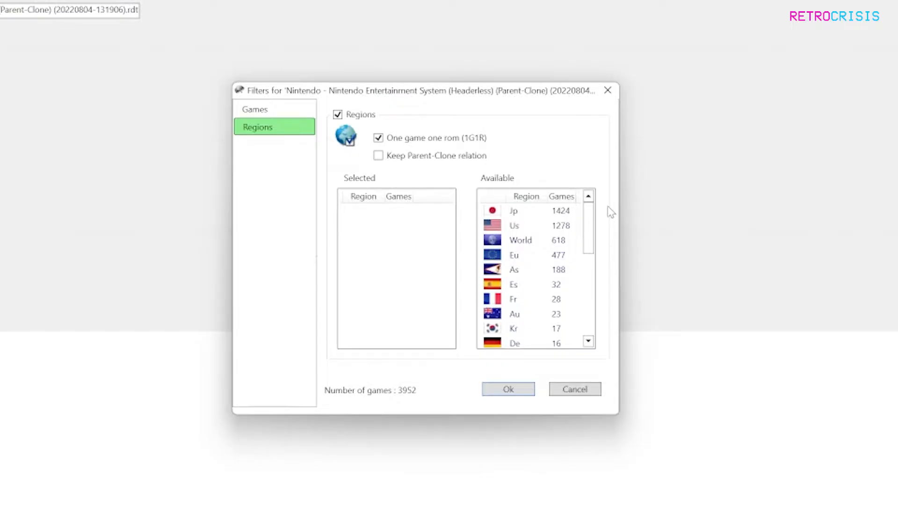
{"action": "mouse_move", "coordinate": [416, 226]}
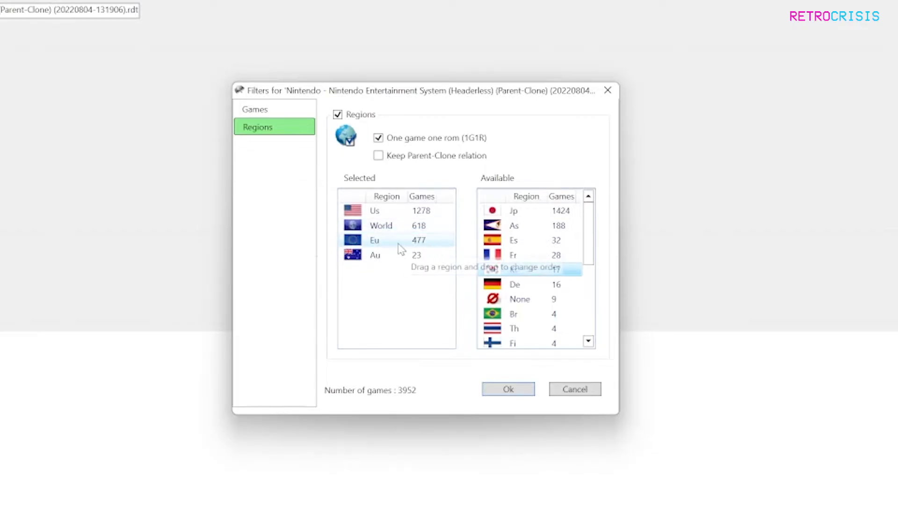
{"action": "scroll", "scroll_direction": "down", "scroll_amount": 3}
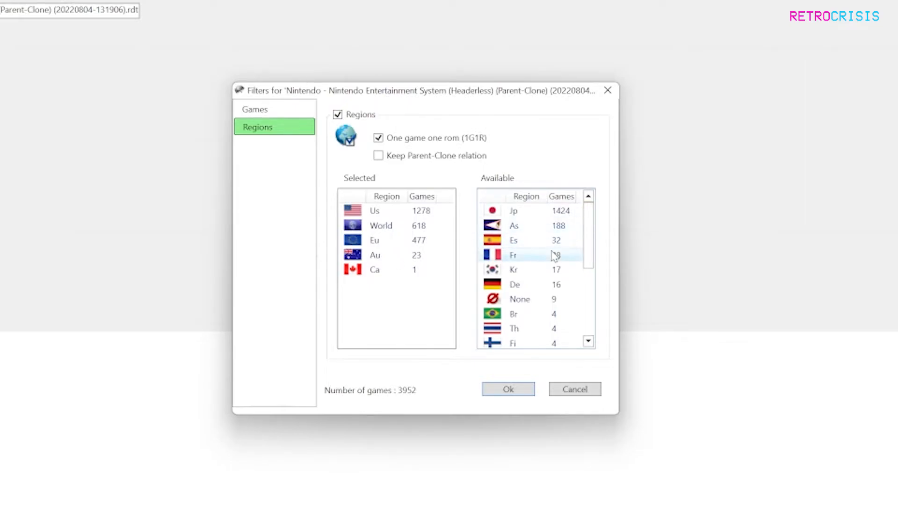
{"action": "scroll", "scroll_direction": "down", "scroll_amount": 3}
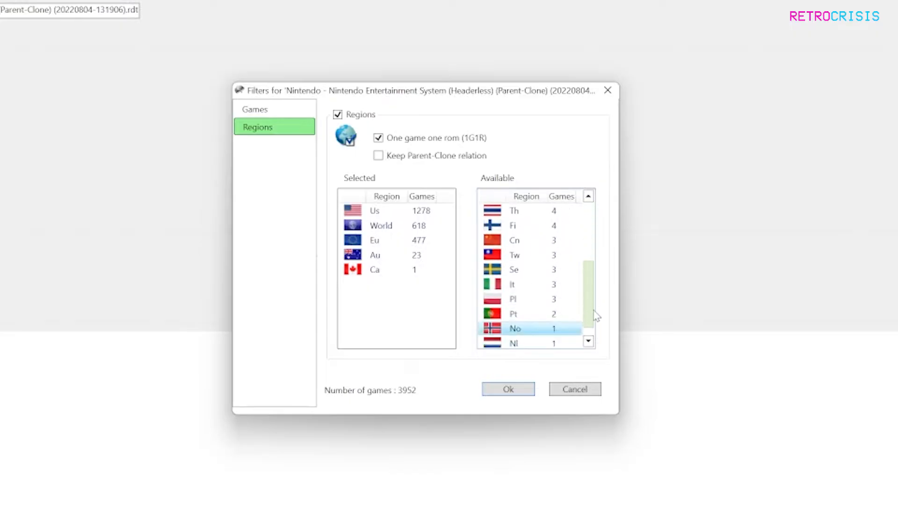
{"action": "scroll", "scroll_direction": "down", "scroll_amount": 3}
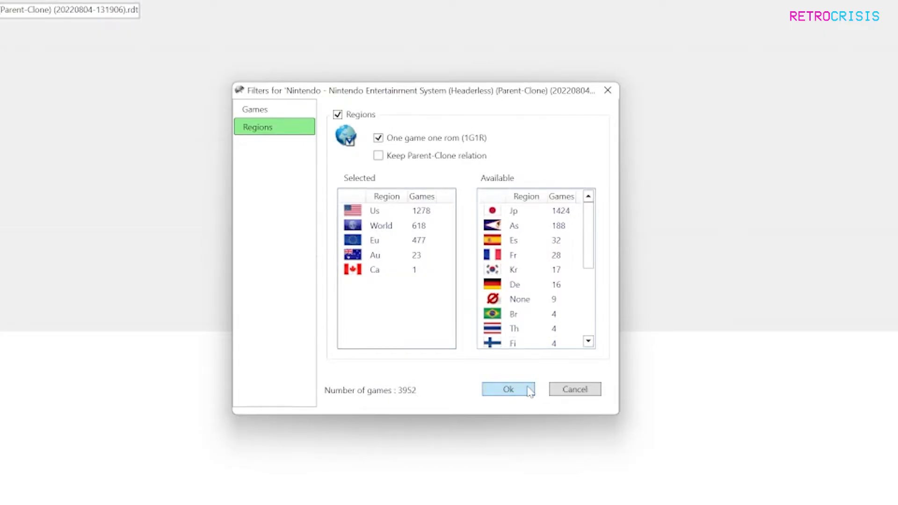
Step: Apply the filter to create the 1,357-game database and begin adding a Rom files folder
{"action": "left_click", "coordinate": [508, 389]}
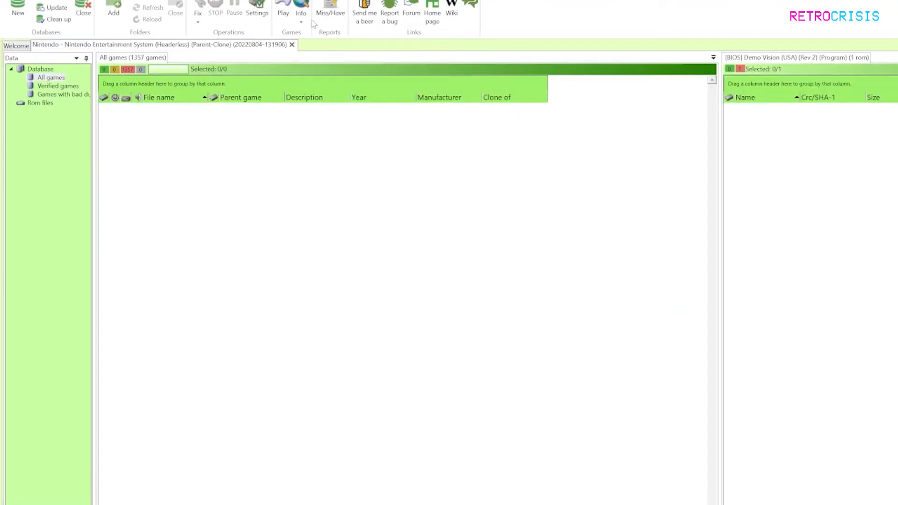
{"action": "left_click", "coordinate": [167, 108]}
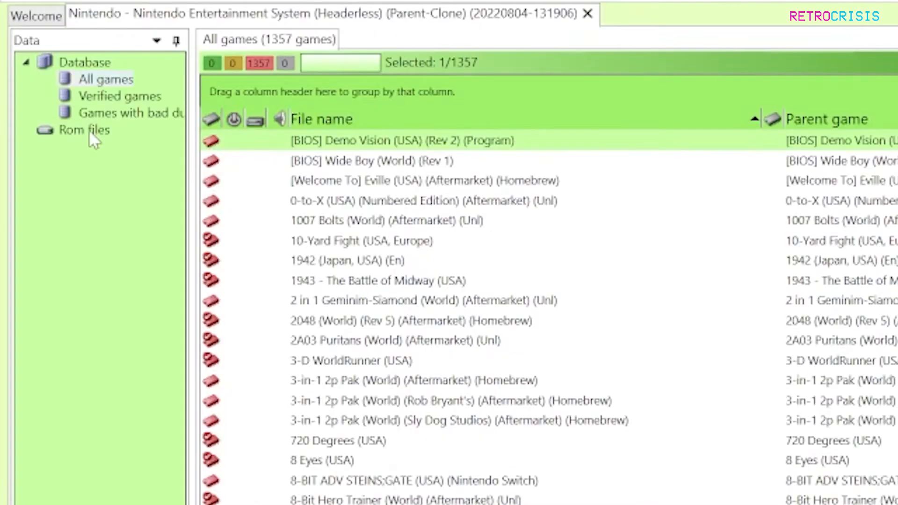
{"action": "right_click", "coordinate": [83, 130]}
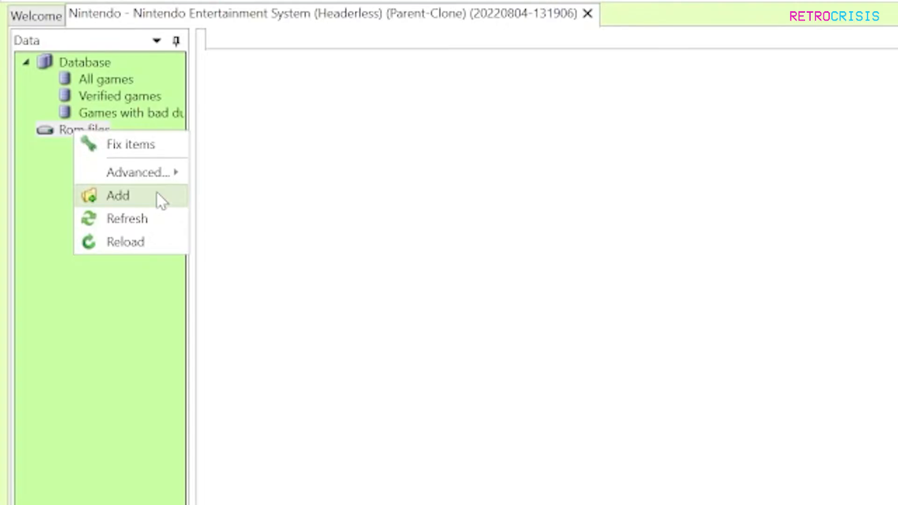
{"action": "left_click", "coordinate": [117, 196]}
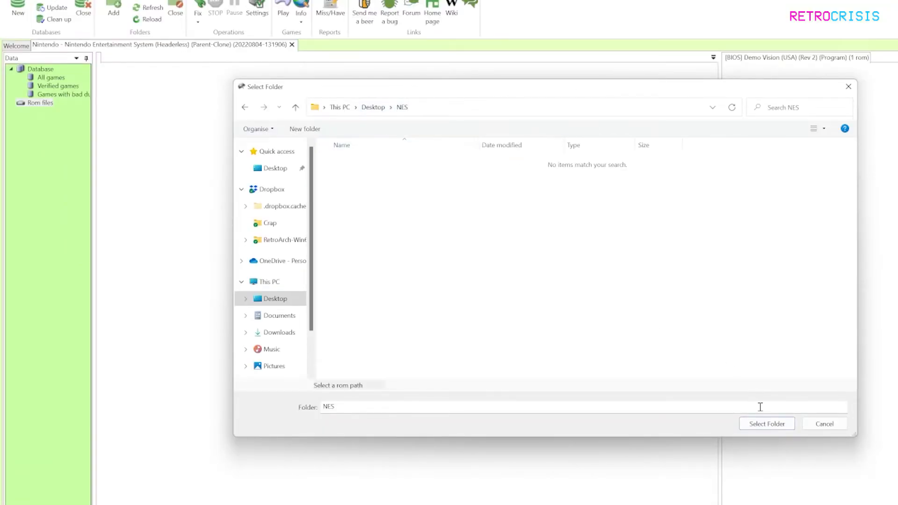
Step: Select the Desktop NES folder so its 3,684 files get scanned and hashed
{"action": "left_click", "coordinate": [768, 424]}
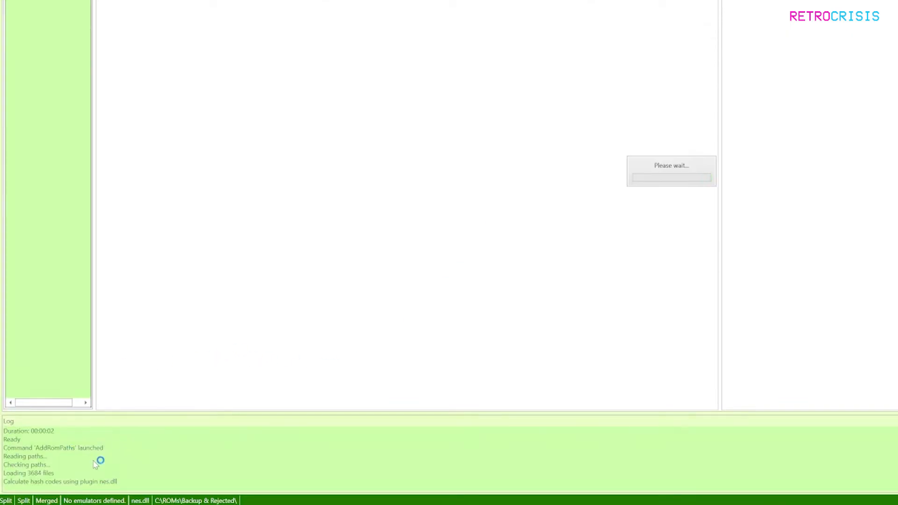
{"action": "mouse_move", "coordinate": [534, 143]}
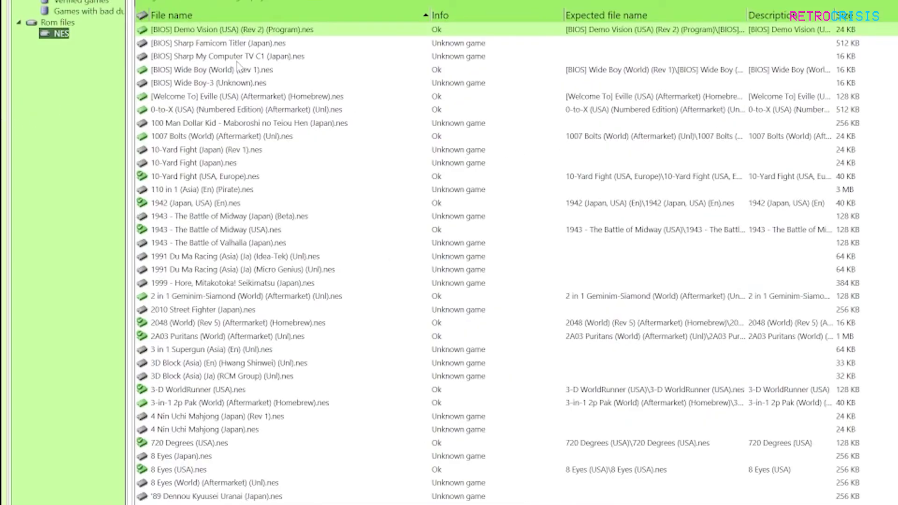
{"action": "left_click", "coordinate": [209, 70]}
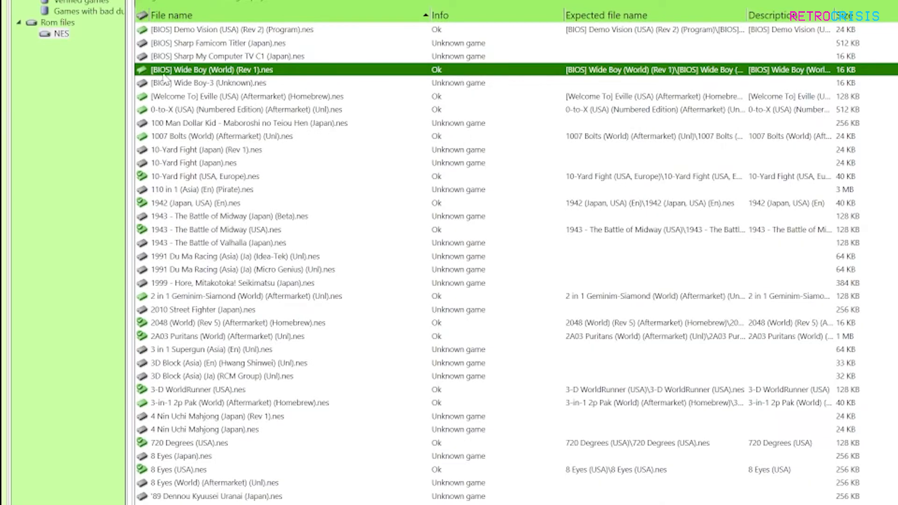
{"action": "left_click", "coordinate": [204, 83]}
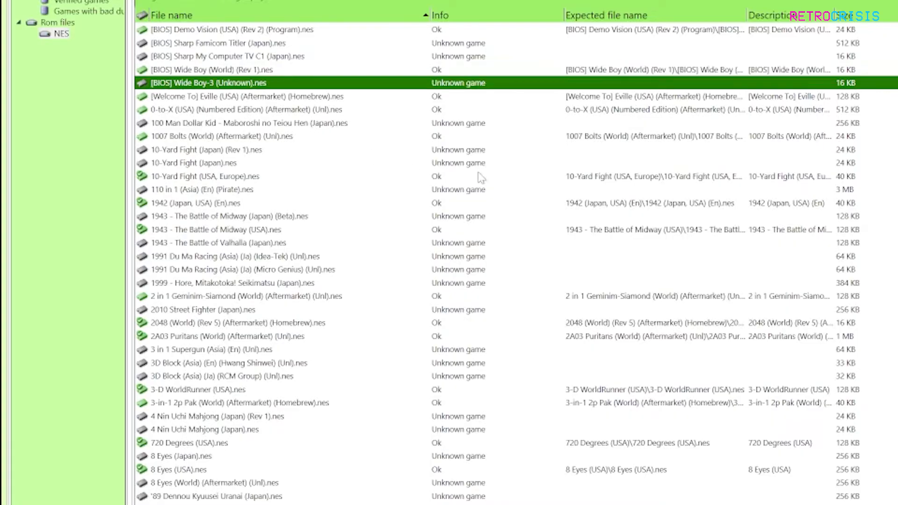
{"action": "left_click", "coordinate": [232, 296]}
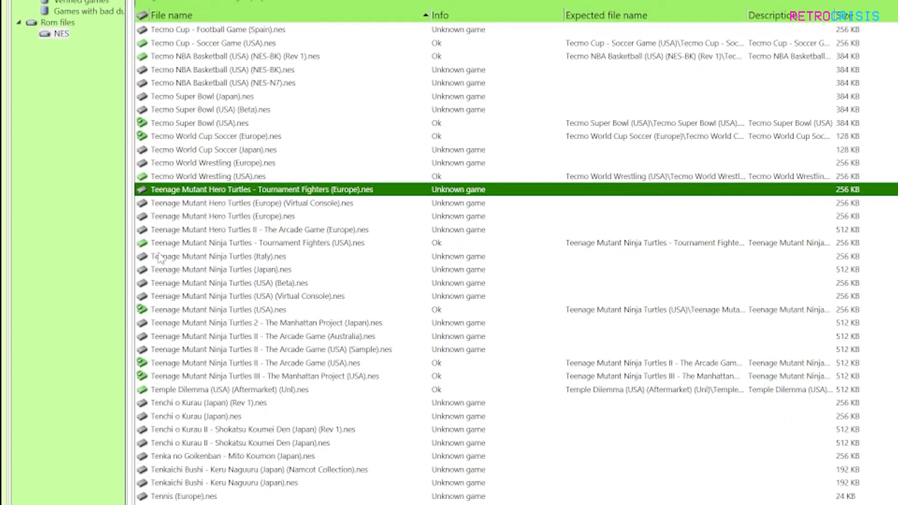
{"action": "mouse_move", "coordinate": [235, 383]}
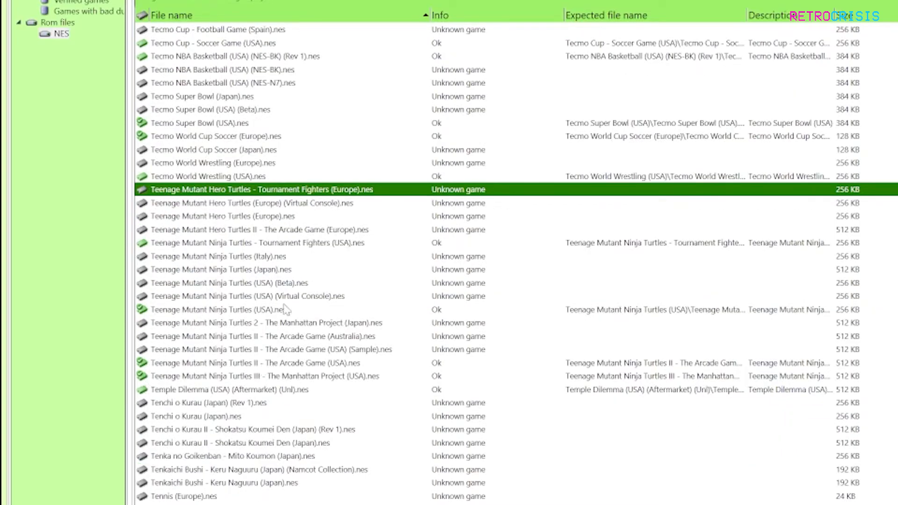
{"action": "mouse_move", "coordinate": [206, 220]}
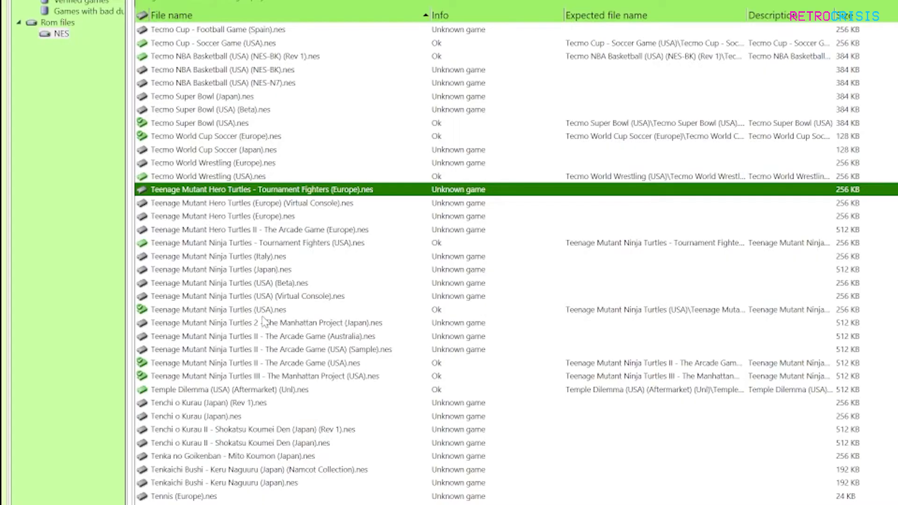
{"action": "left_click", "coordinate": [265, 376]}
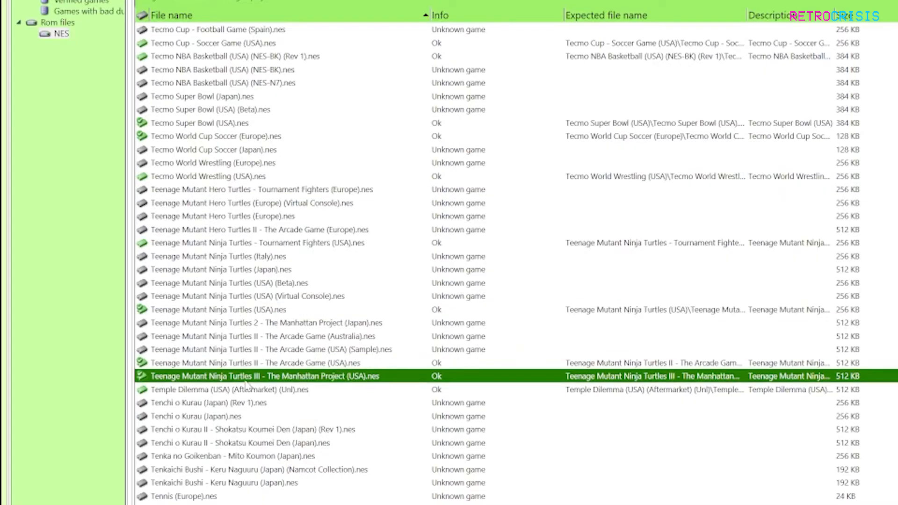
{"action": "left_click", "coordinate": [259, 242]}
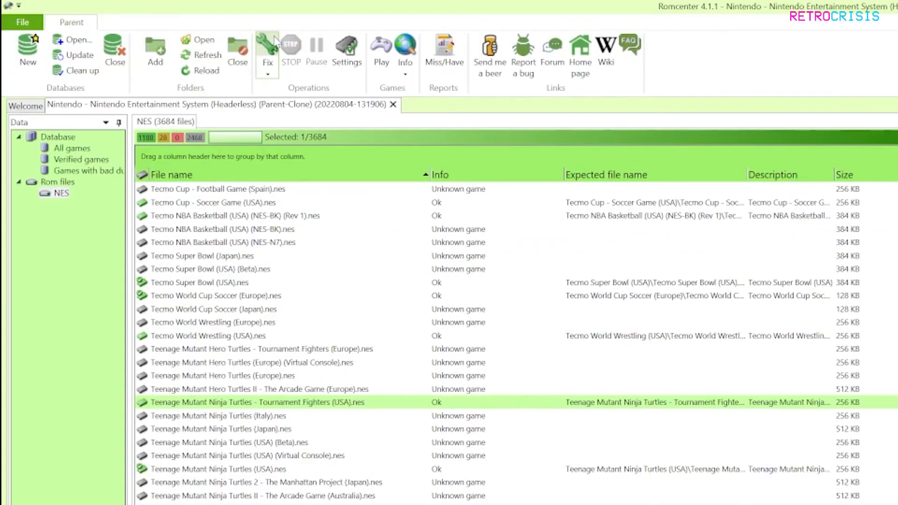
Step: Run Fix to keep only the 1,213 matched ROMs in the NES folder
{"action": "left_click", "coordinate": [268, 47]}
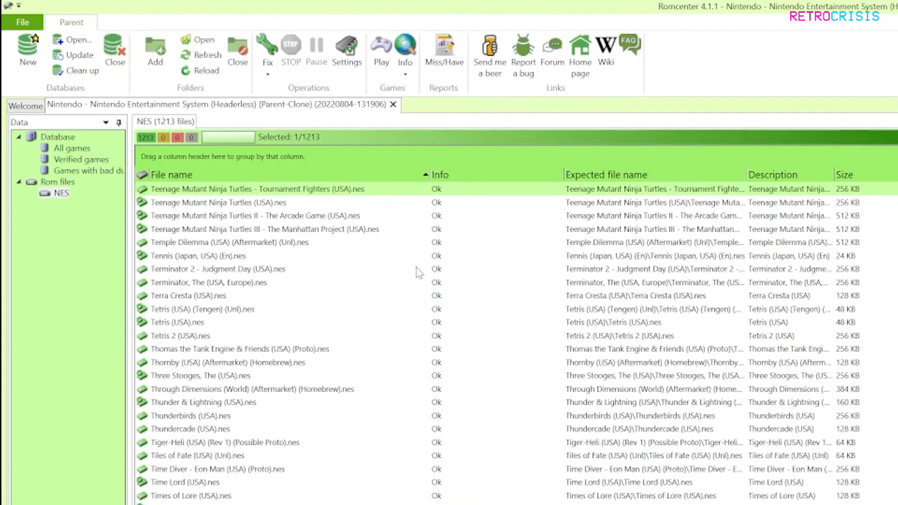
{"action": "mouse_move", "coordinate": [293, 154]}
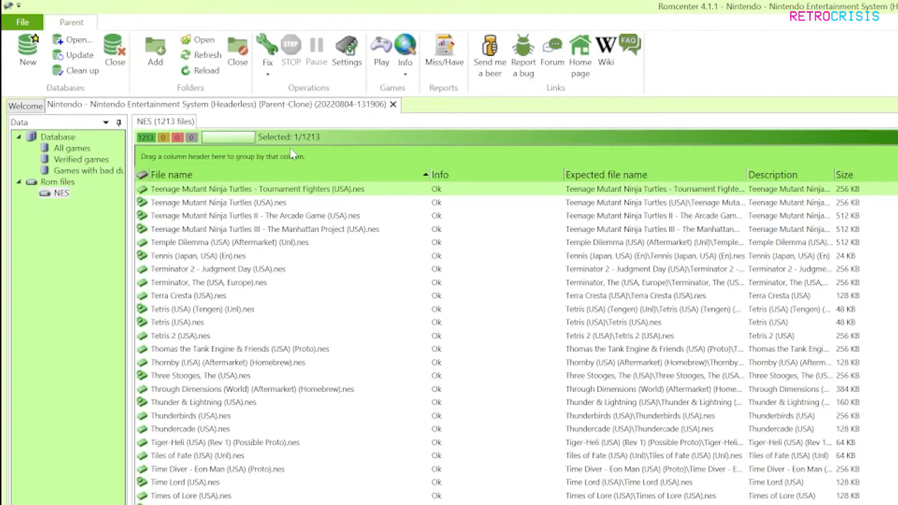
{"action": "mouse_move", "coordinate": [306, 149]}
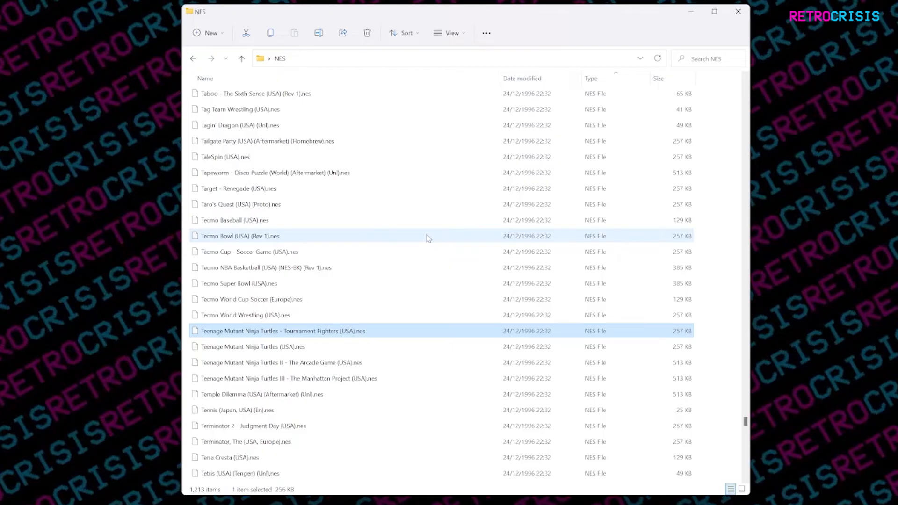
Step: Scroll the NES folder in File Explorer to confirm 1,213 items remain
{"action": "scroll", "scroll_direction": "down", "scroll_amount": 3}
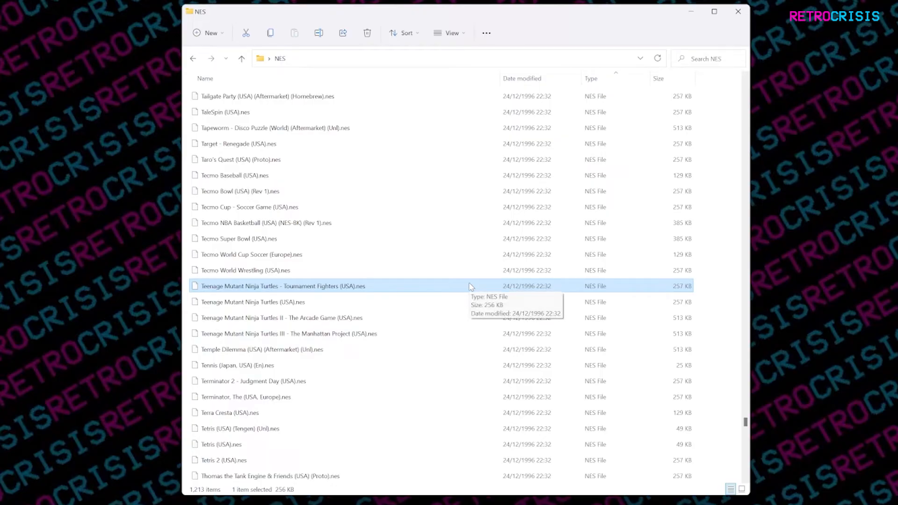
{"action": "mouse_move", "coordinate": [470, 307]}
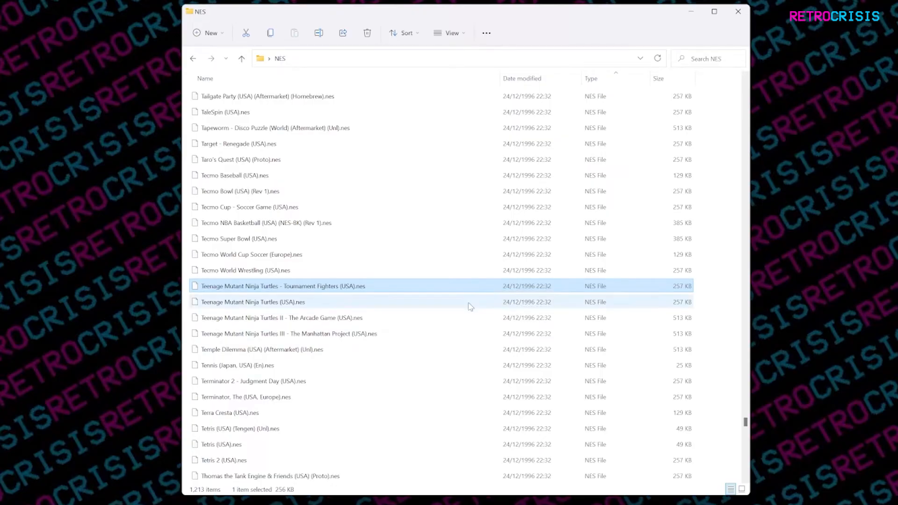
{"action": "mouse_move", "coordinate": [470, 307]}
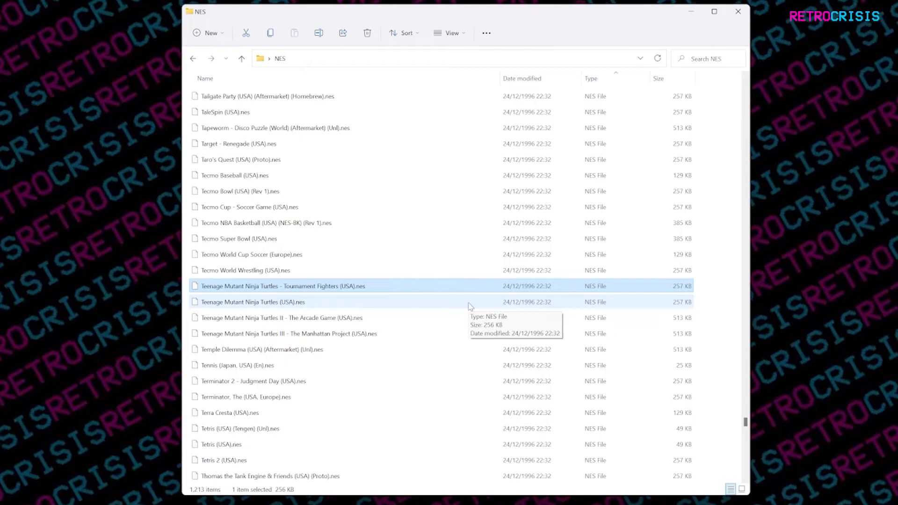